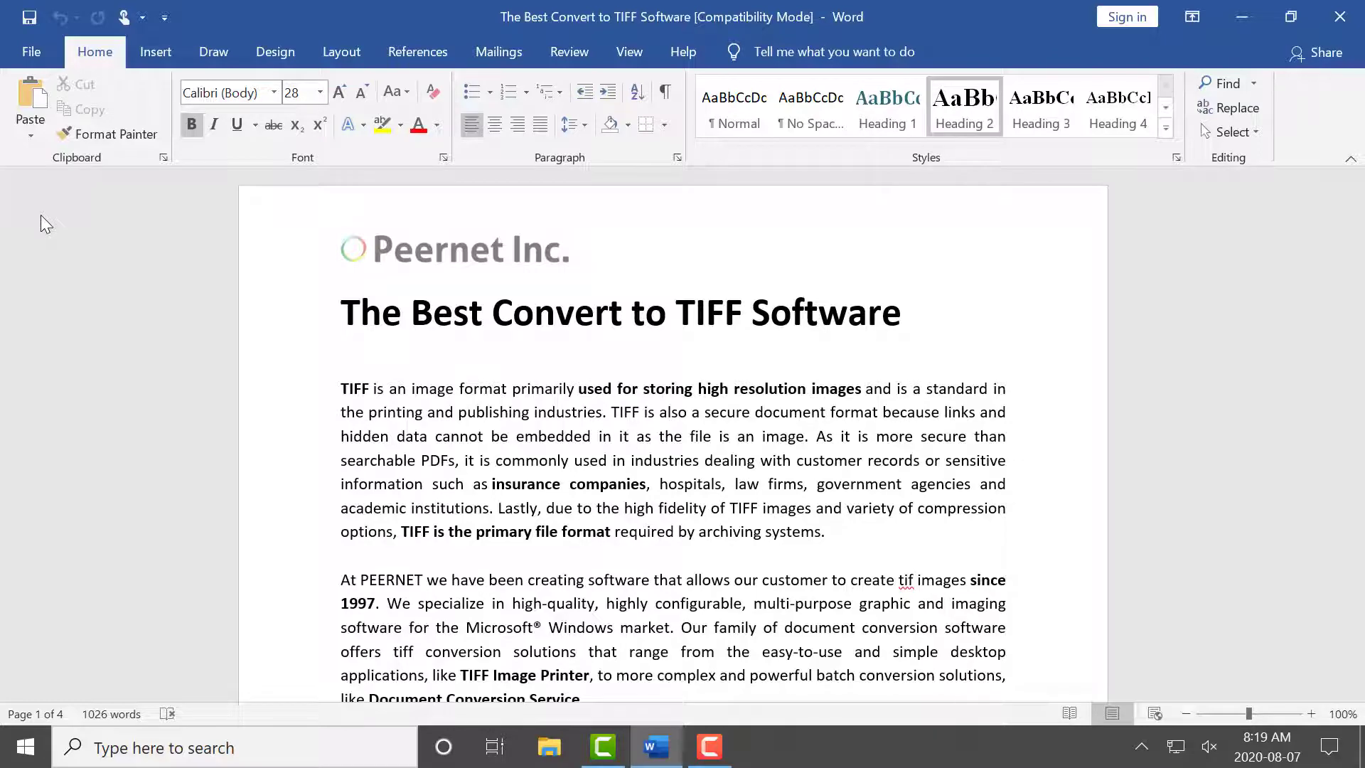
Go to File > Print and choose Raster Image Printer 12 as the printer
left_click(32, 51)
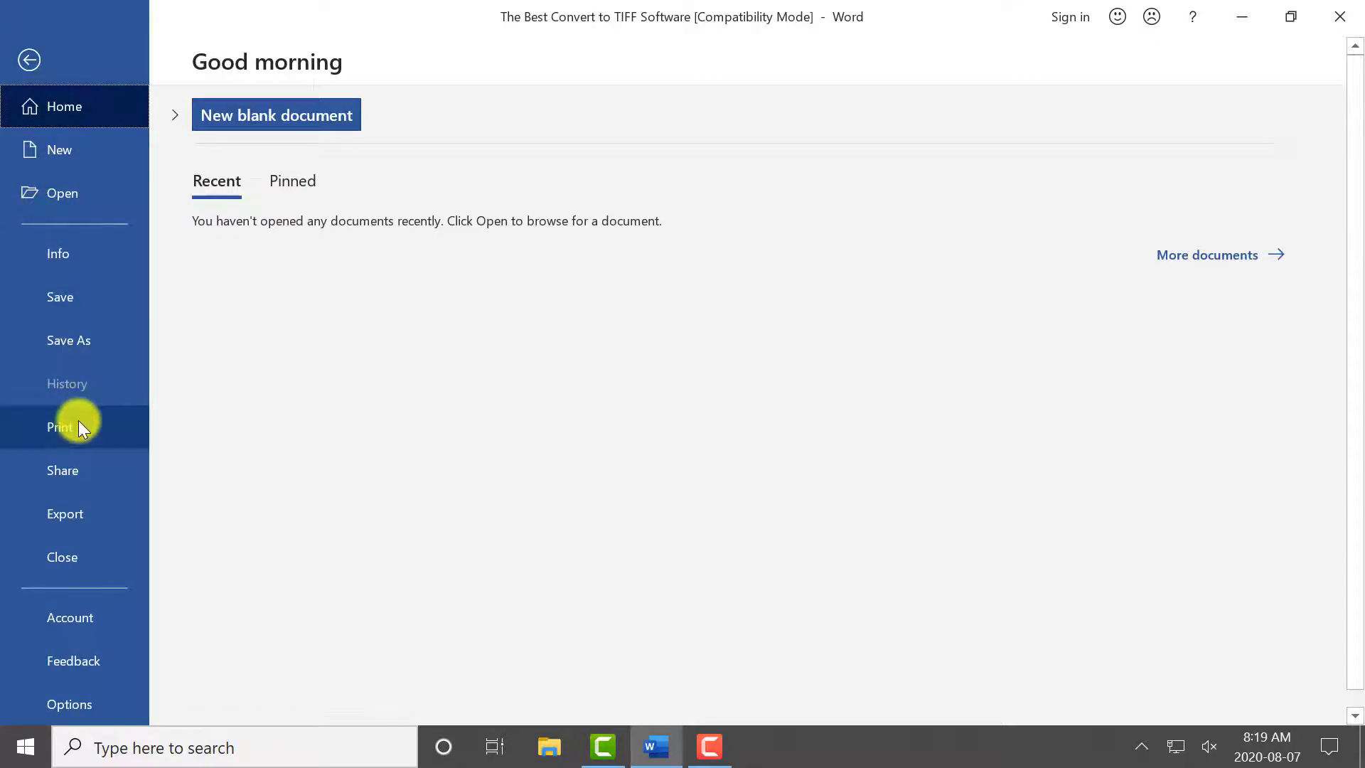
left_click(60, 427)
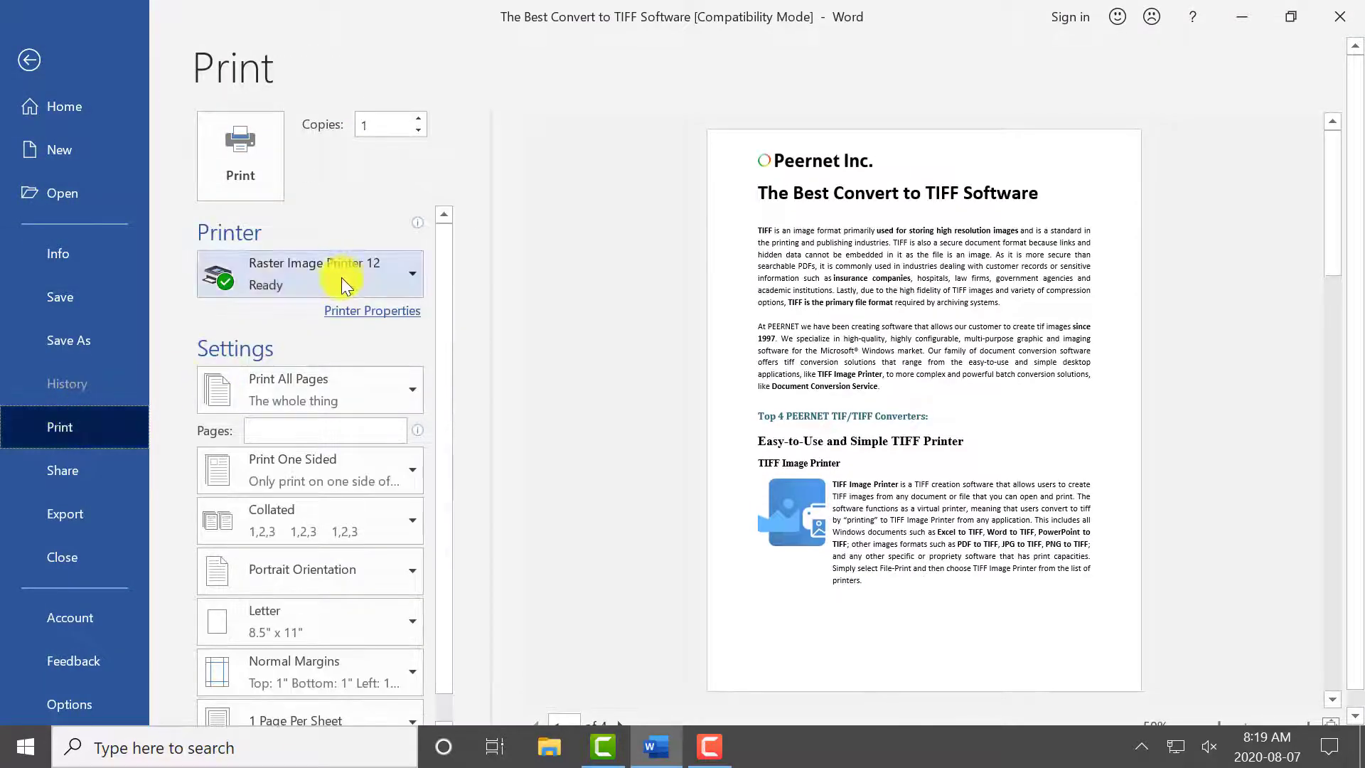
left_click(344, 274)
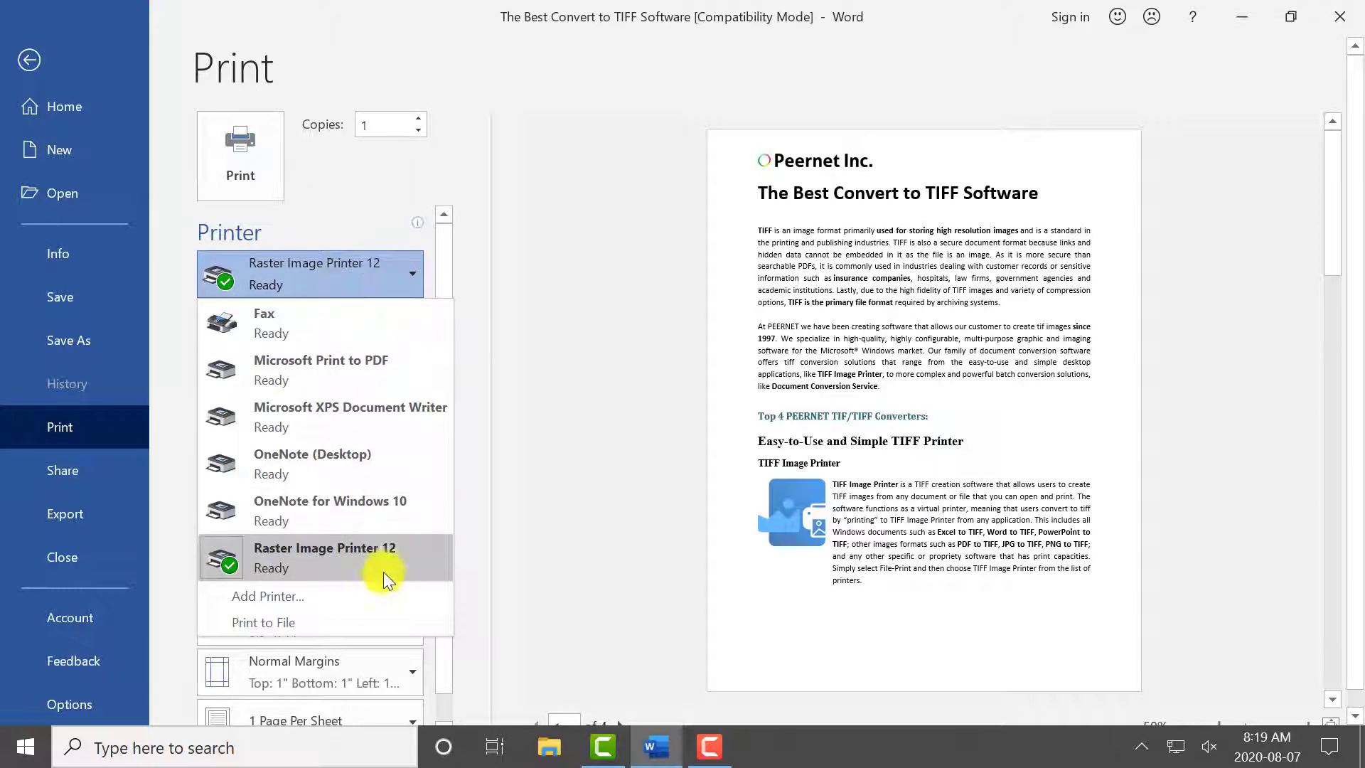
left_click(324, 557)
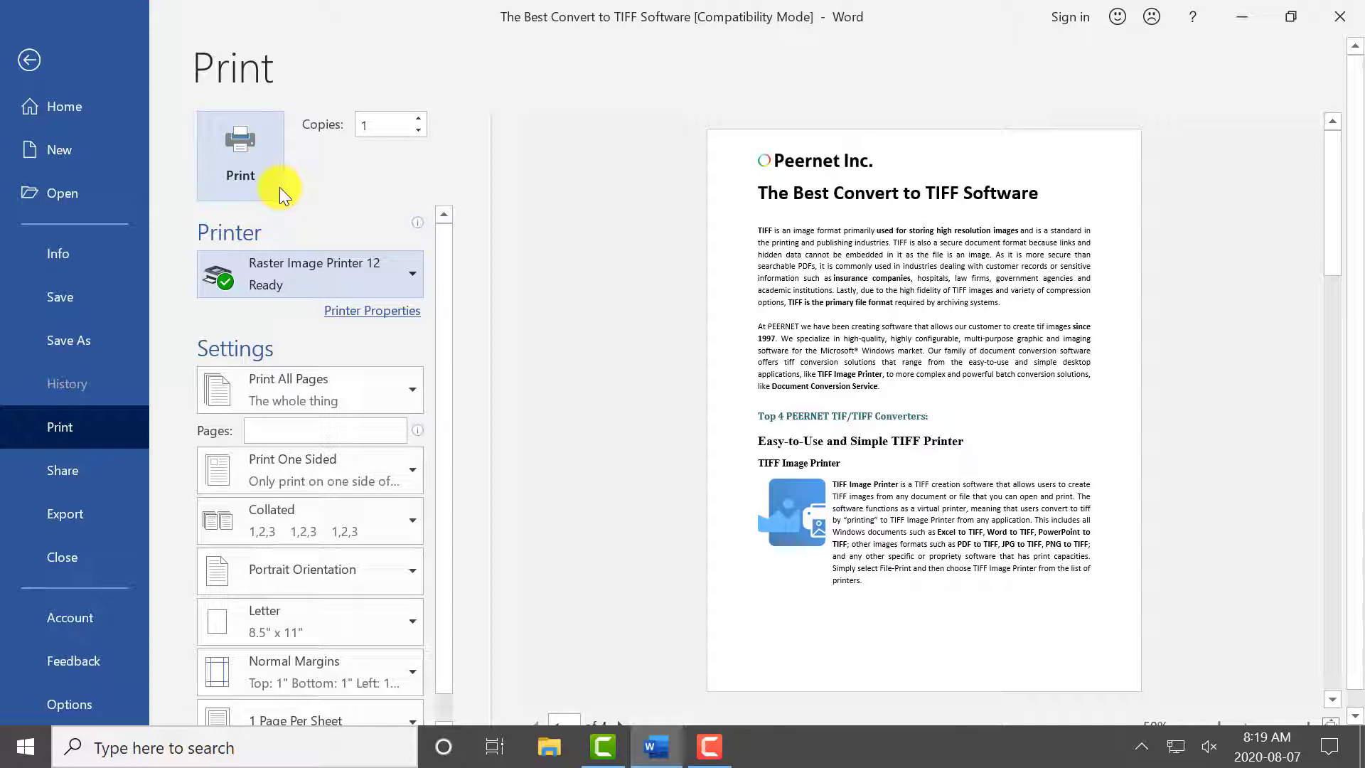
Print the document to Raster Image Printer 12 so its save-file window appears
left_click(241, 142)
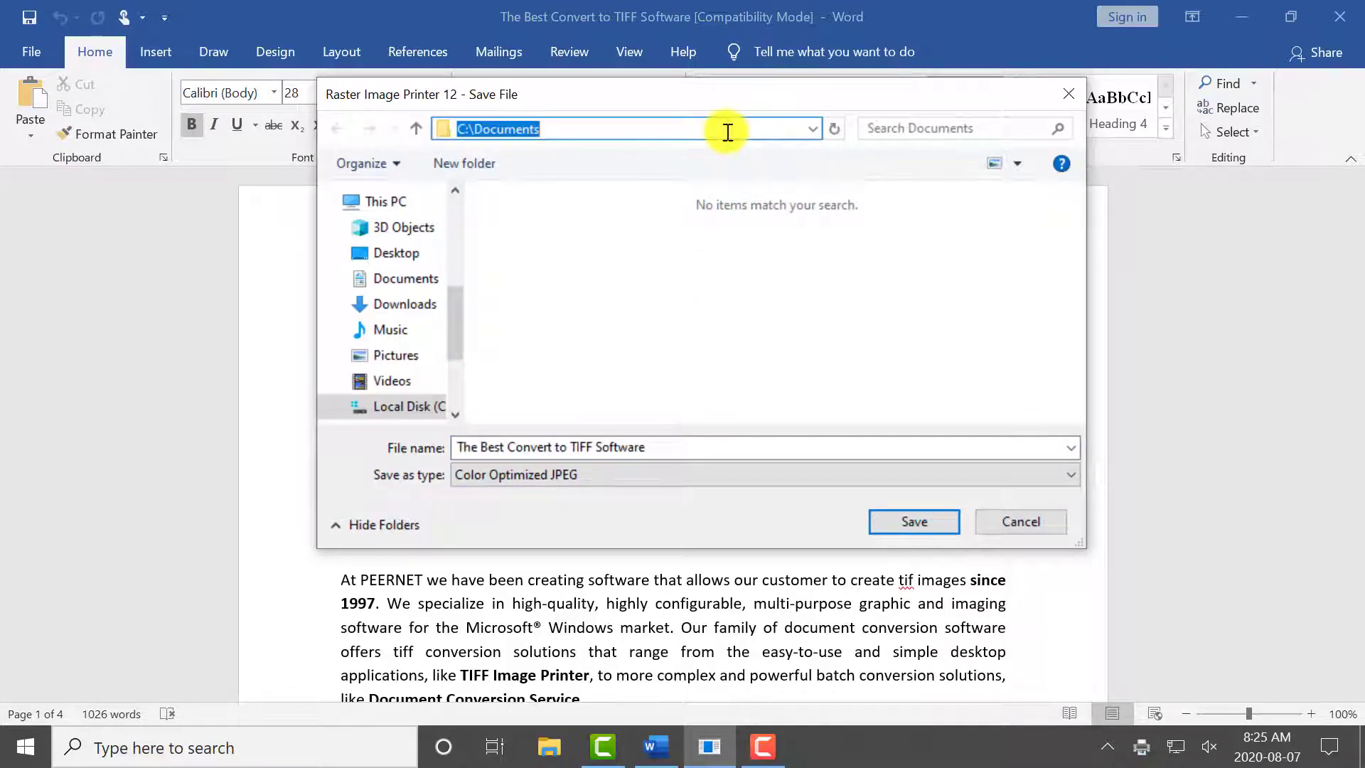
Save the output as Color Optimized JPEG in the Documents folder
left_click(1069, 475)
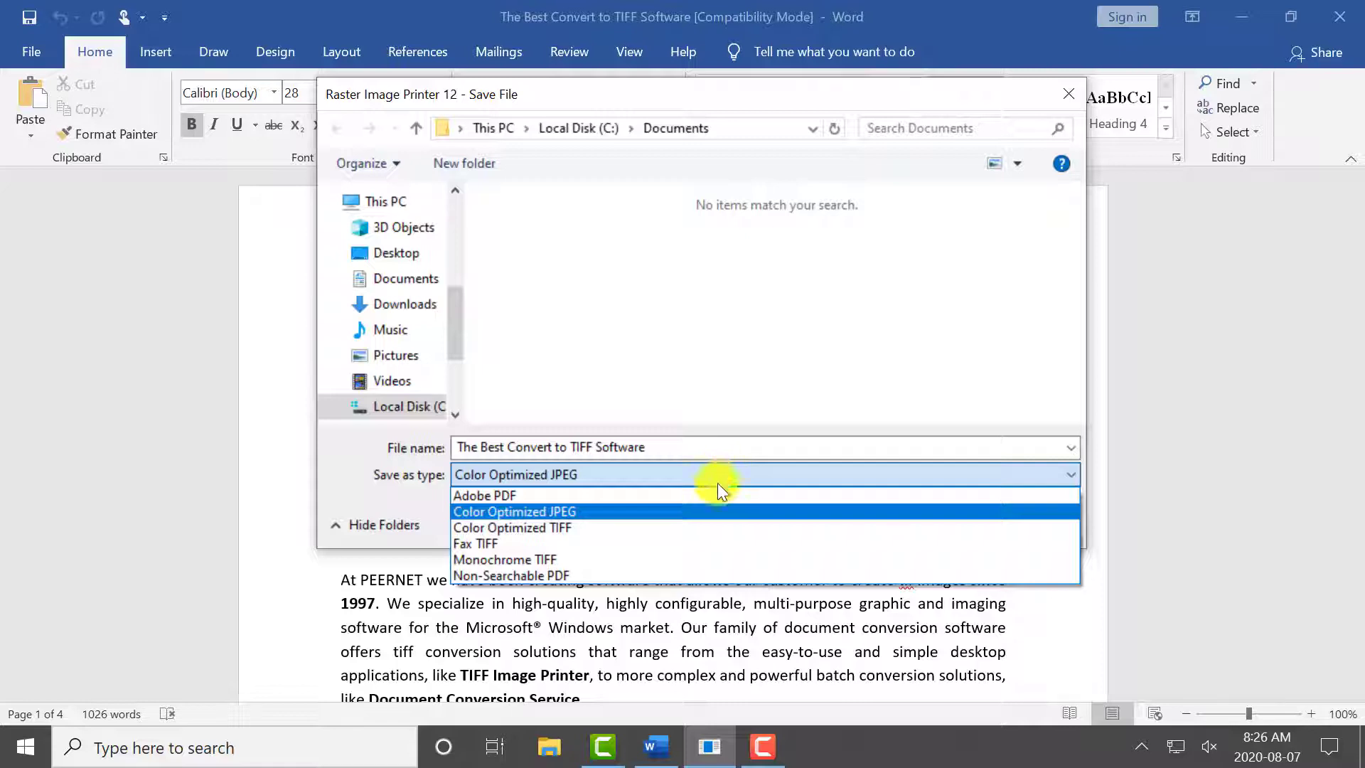
mouse_move(720, 515)
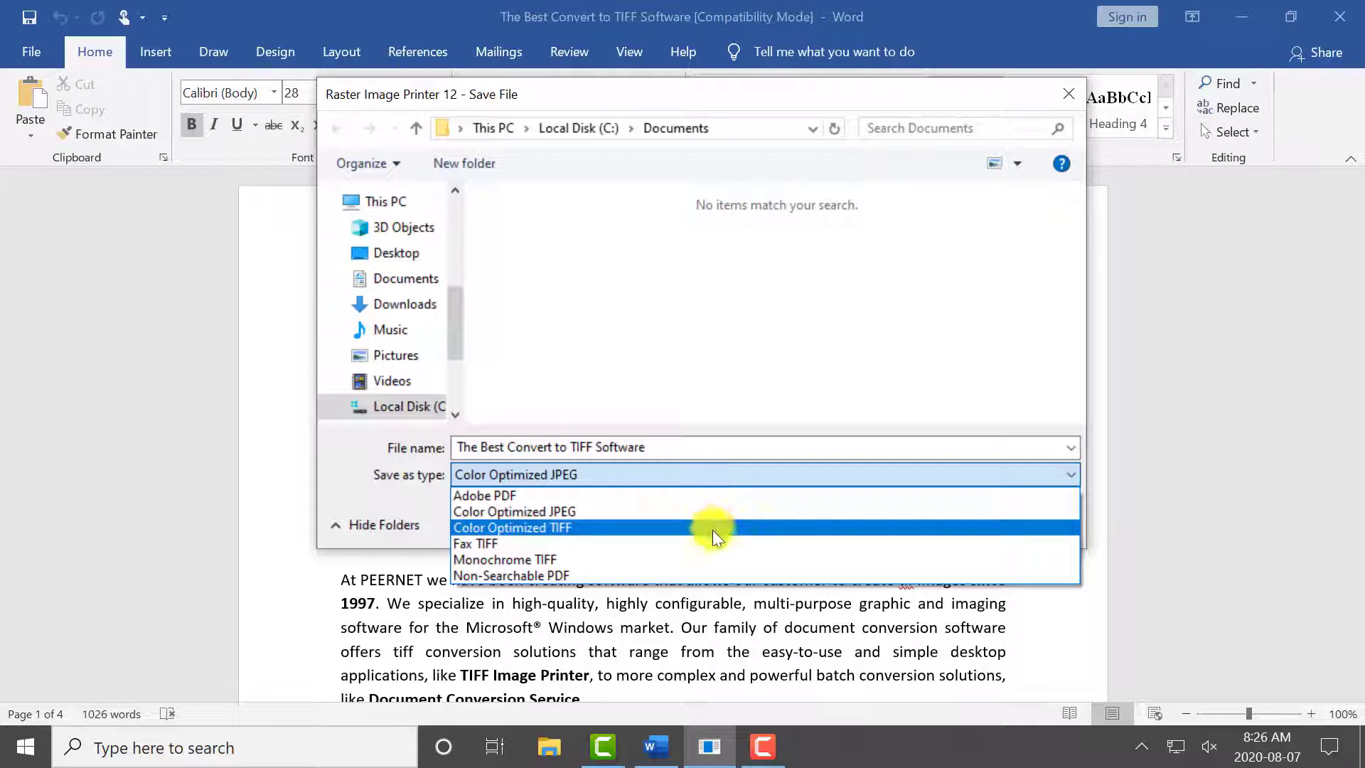
mouse_move(709, 576)
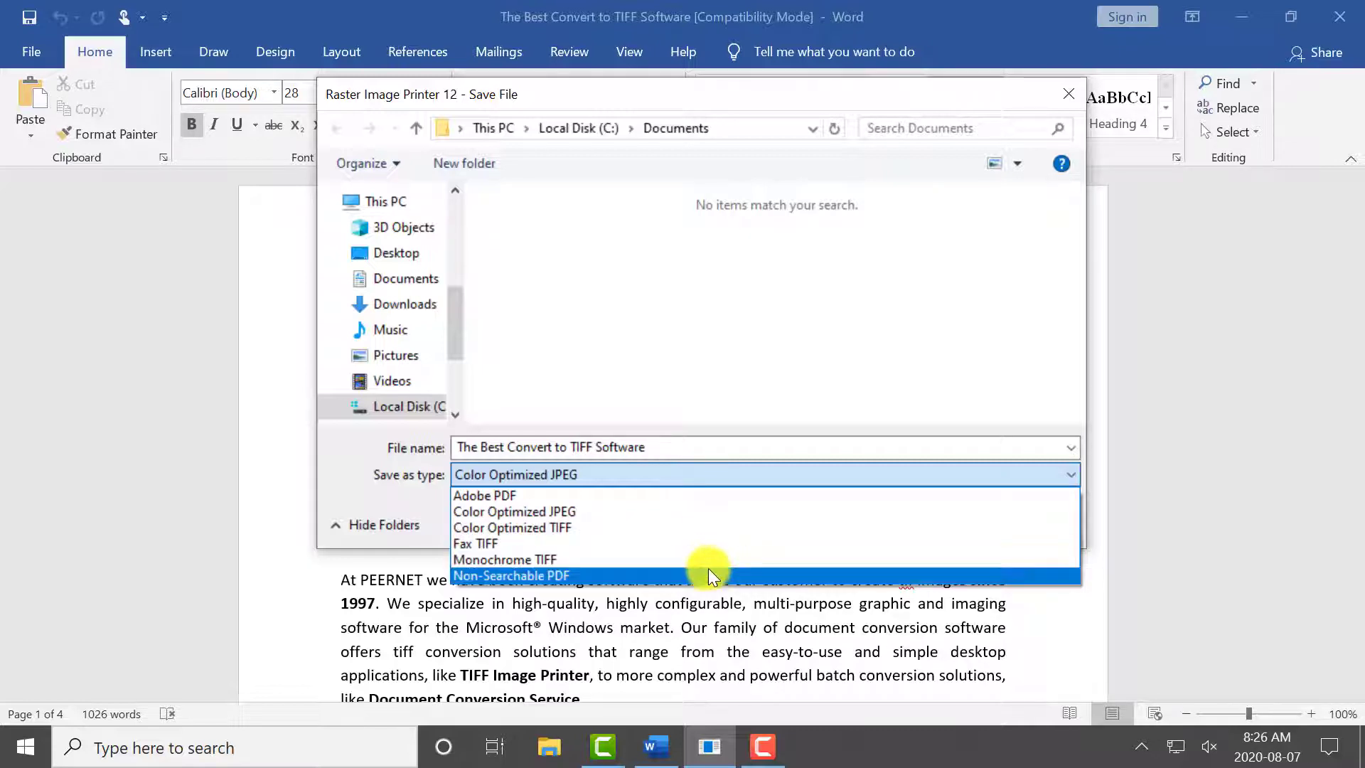
mouse_move(703, 498)
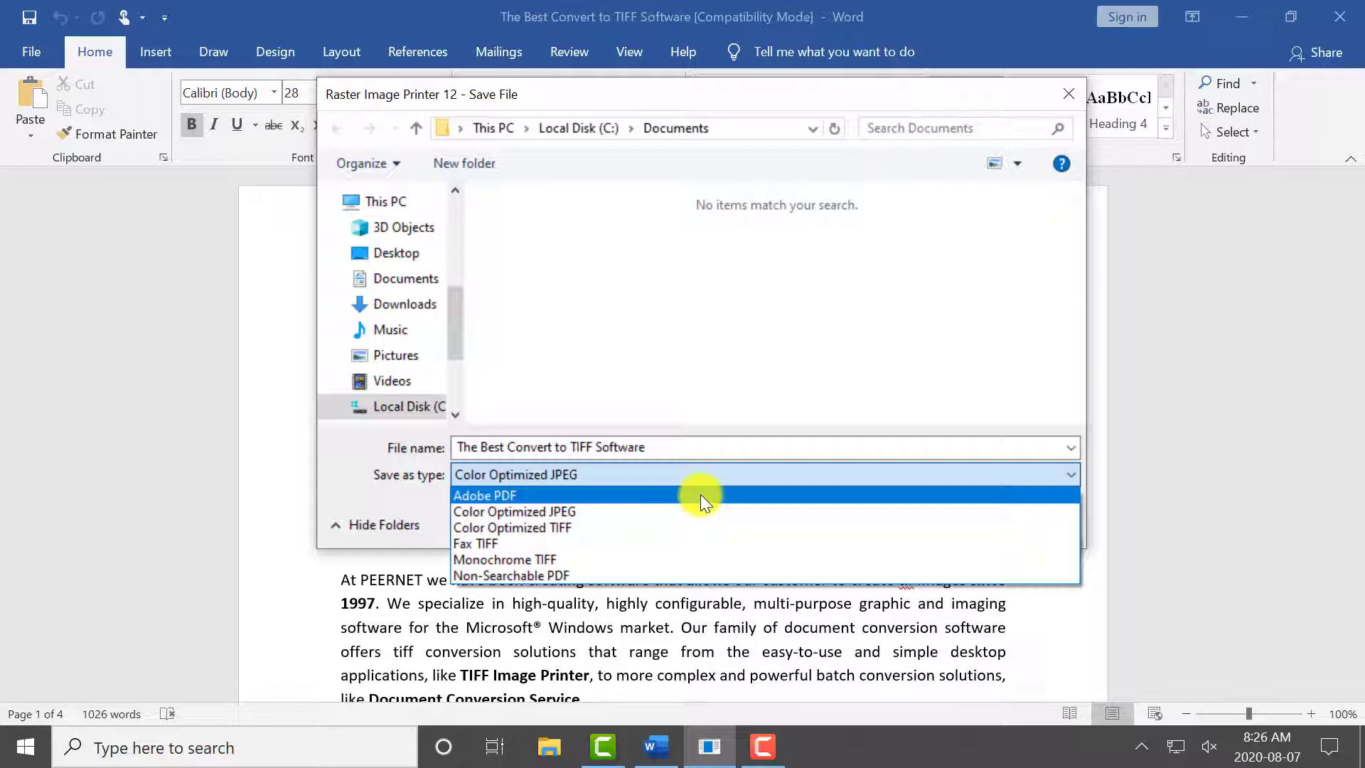
mouse_move(697, 511)
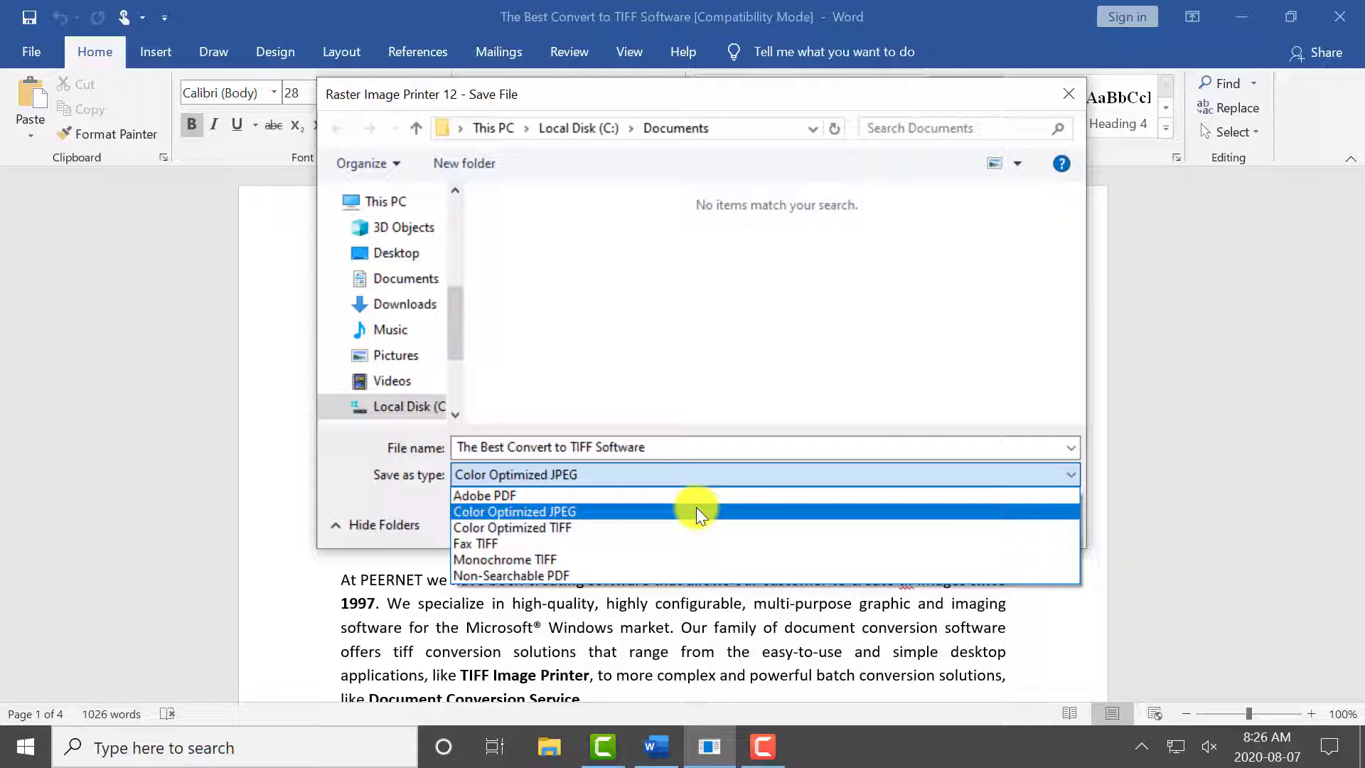
left_click(513, 510)
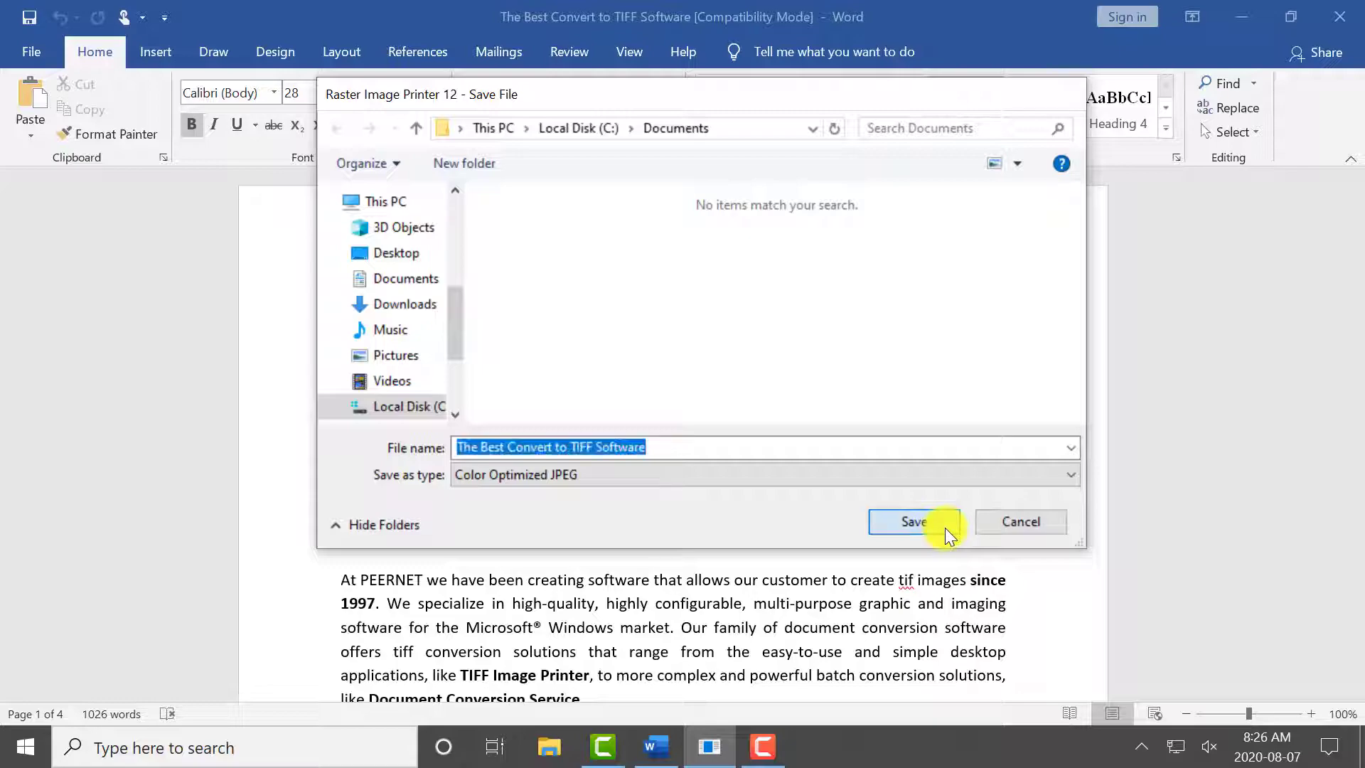
left_click(913, 521)
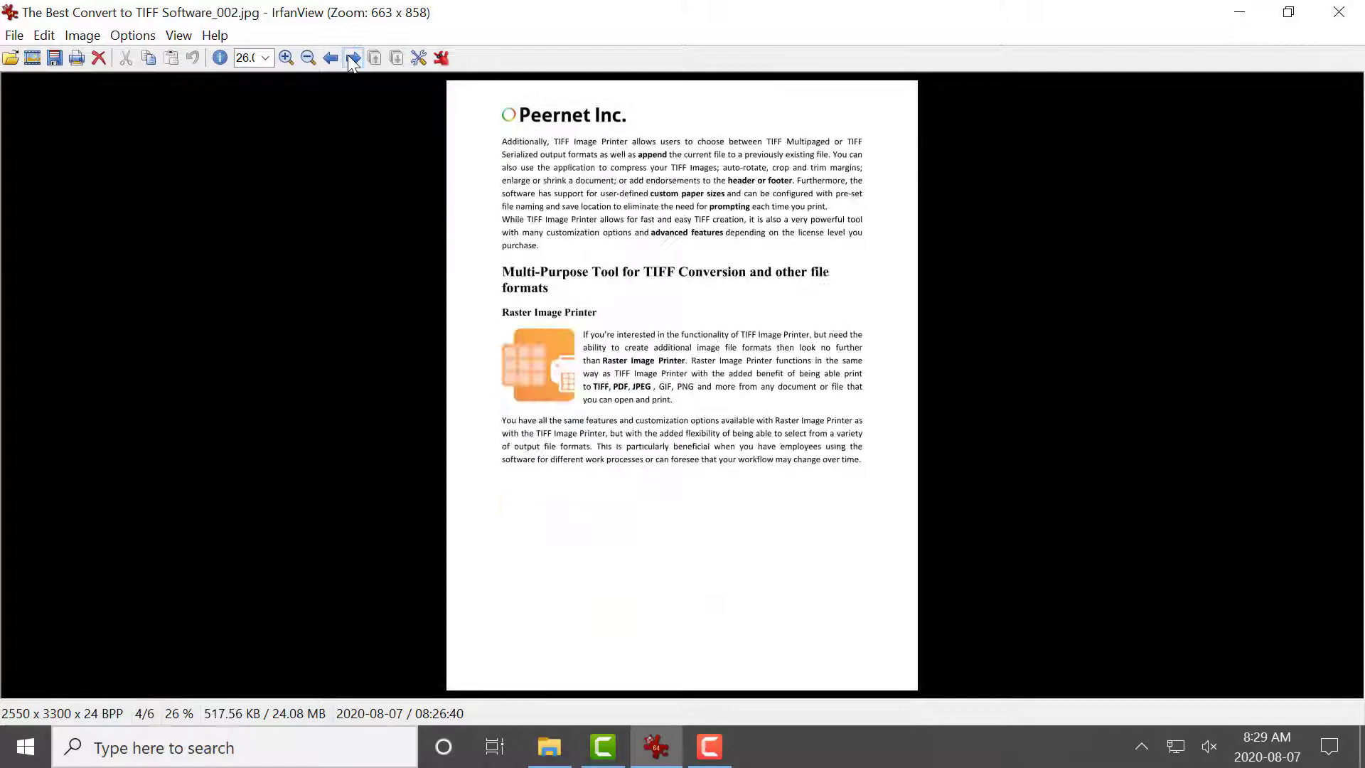
Step to the next converted JPEG page images with the Next image button
left_click(352, 57)
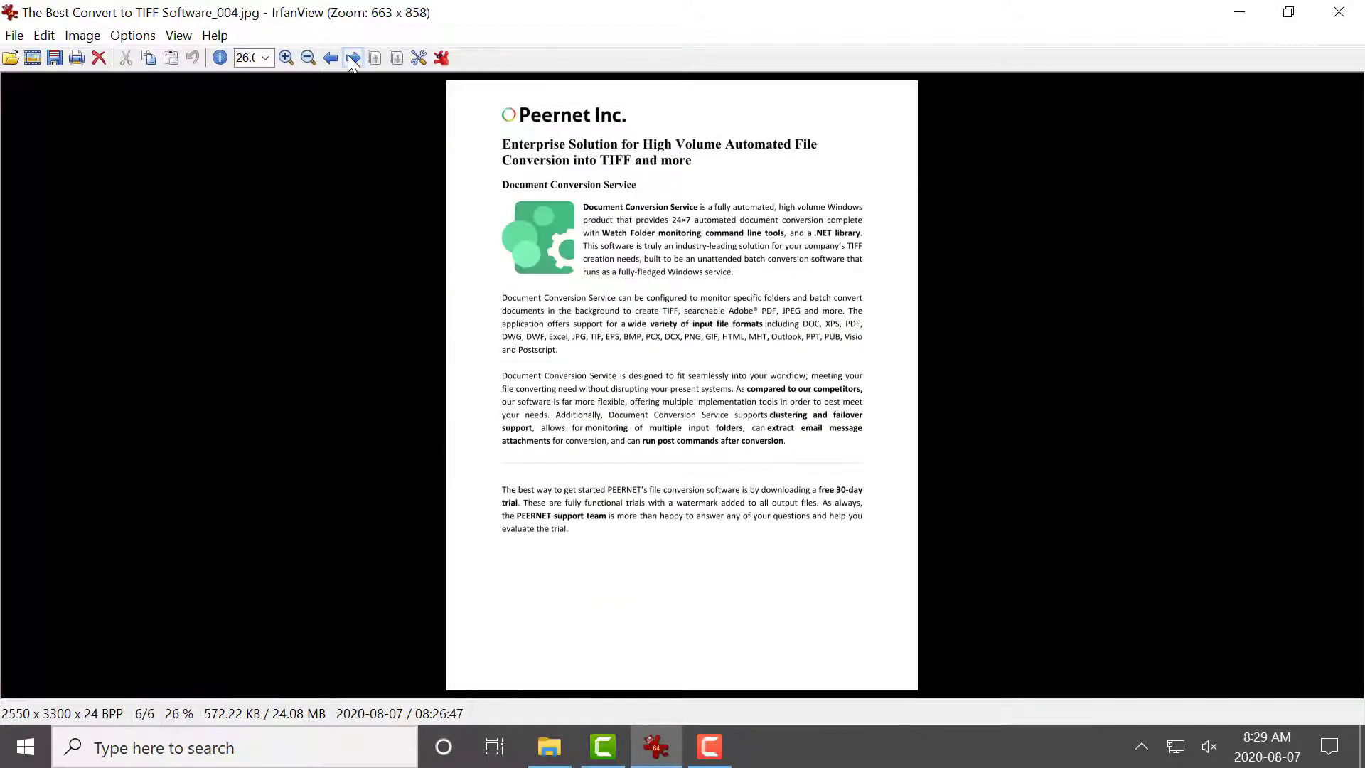
left_click(330, 57)
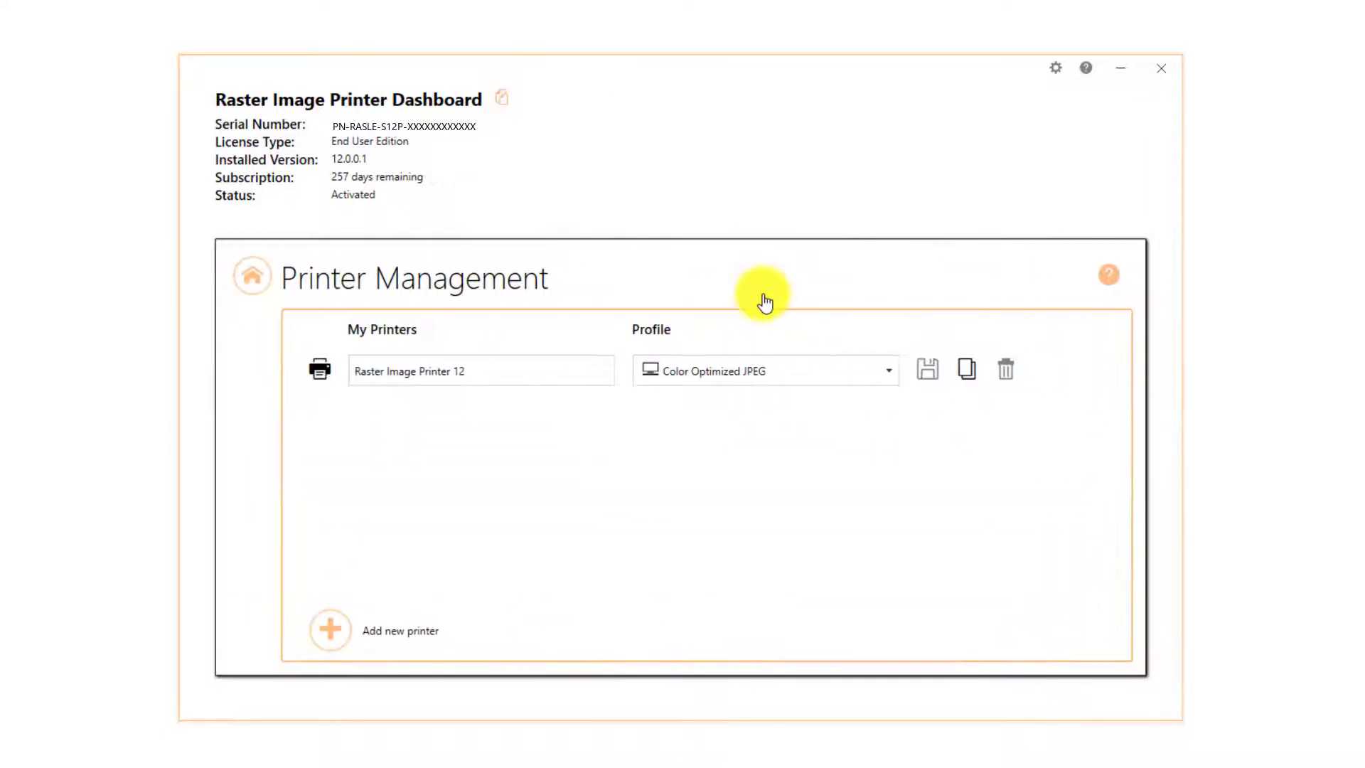
Return from Printer Management to the dashboard home page
left_click(254, 276)
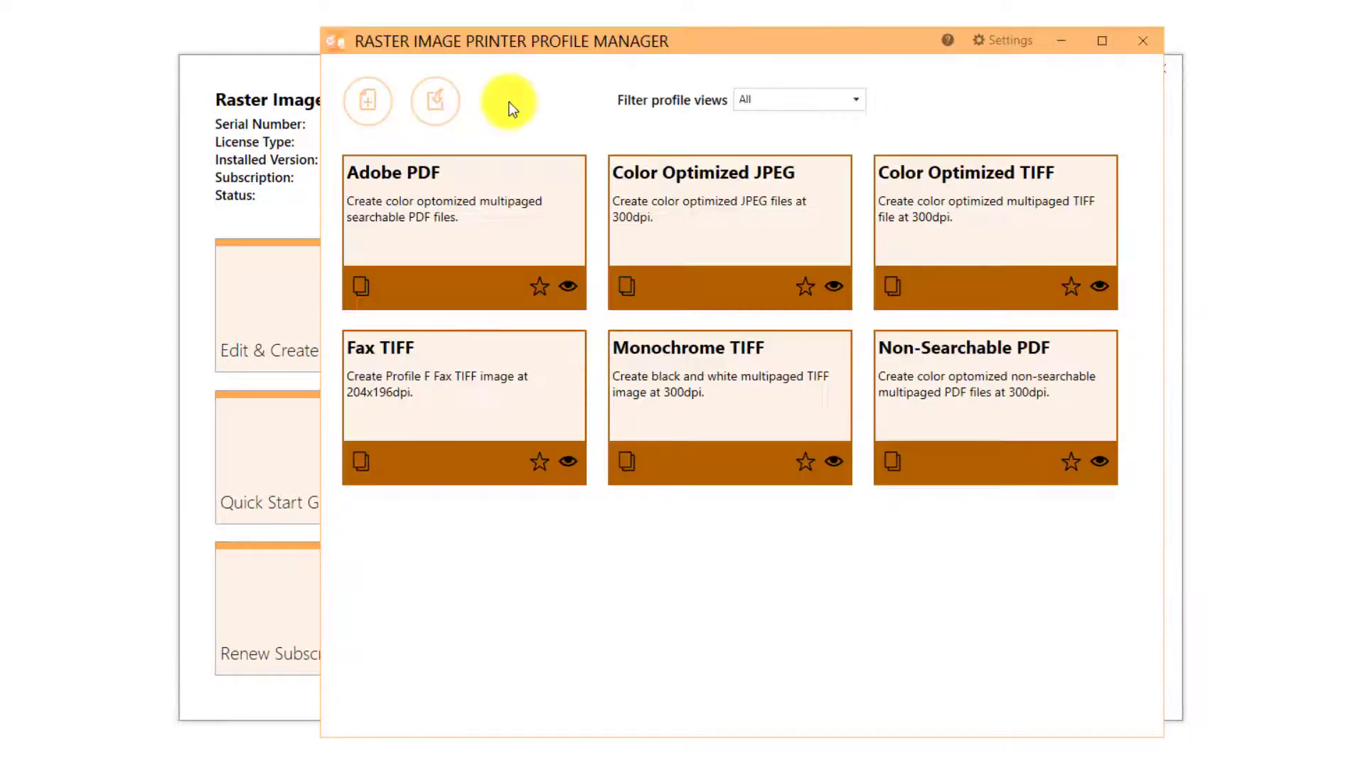
Copy the Color Optimized JPEG profile and switch off 'Prompt for the output location and base file name'
left_click(435, 101)
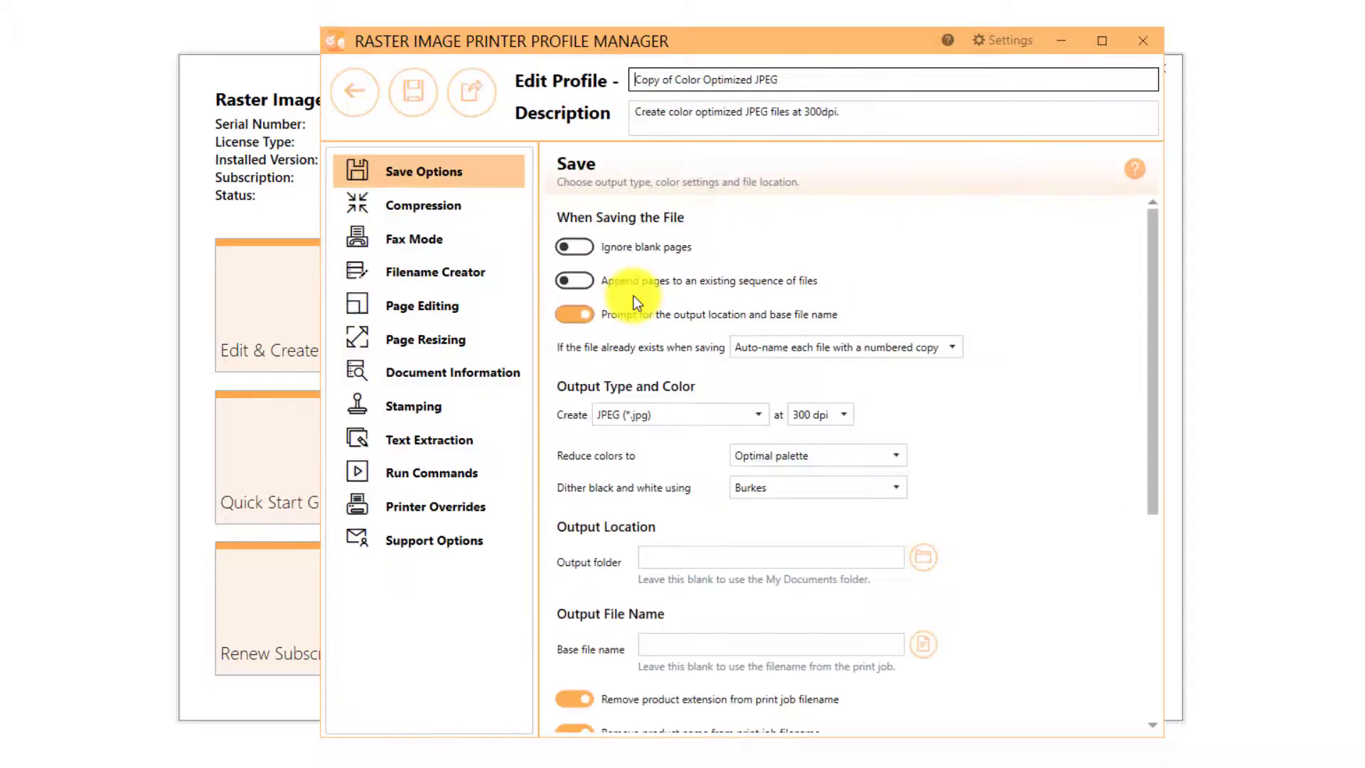
left_click(575, 313)
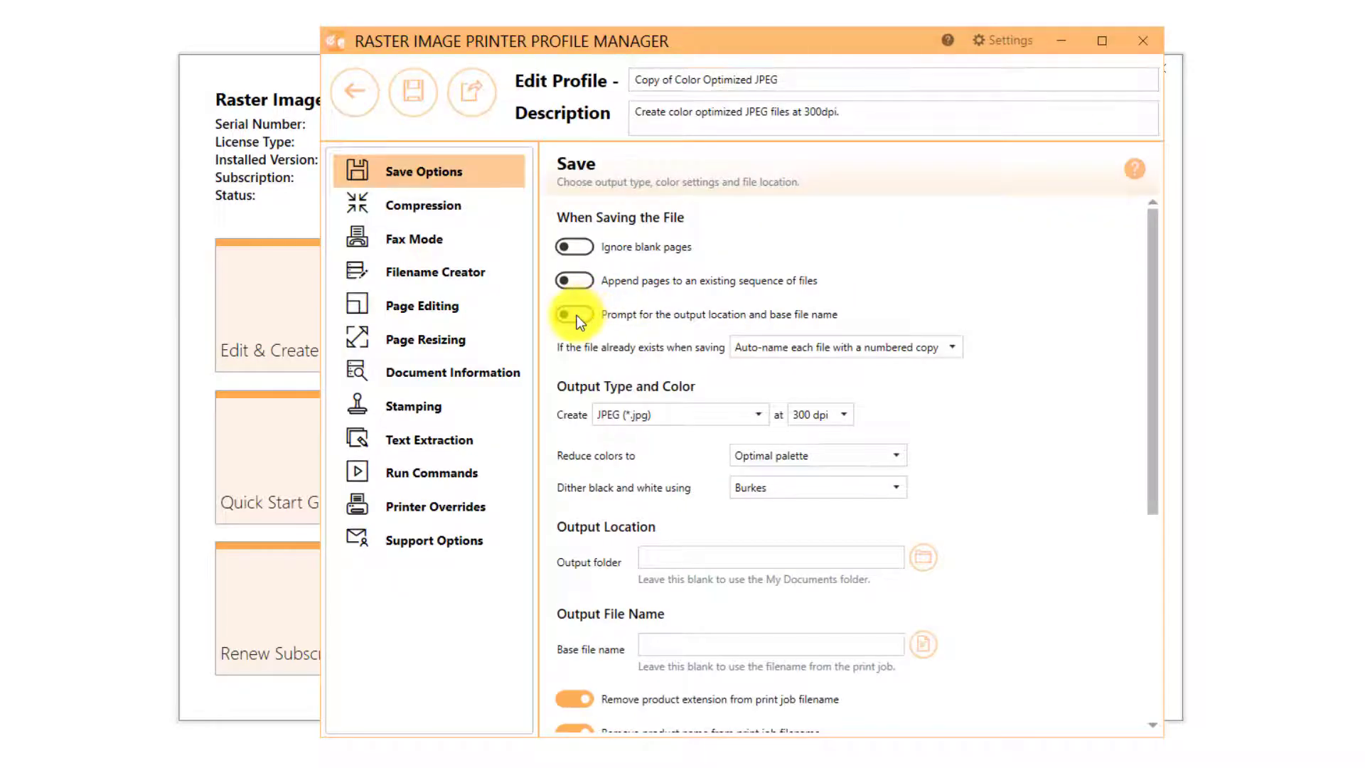